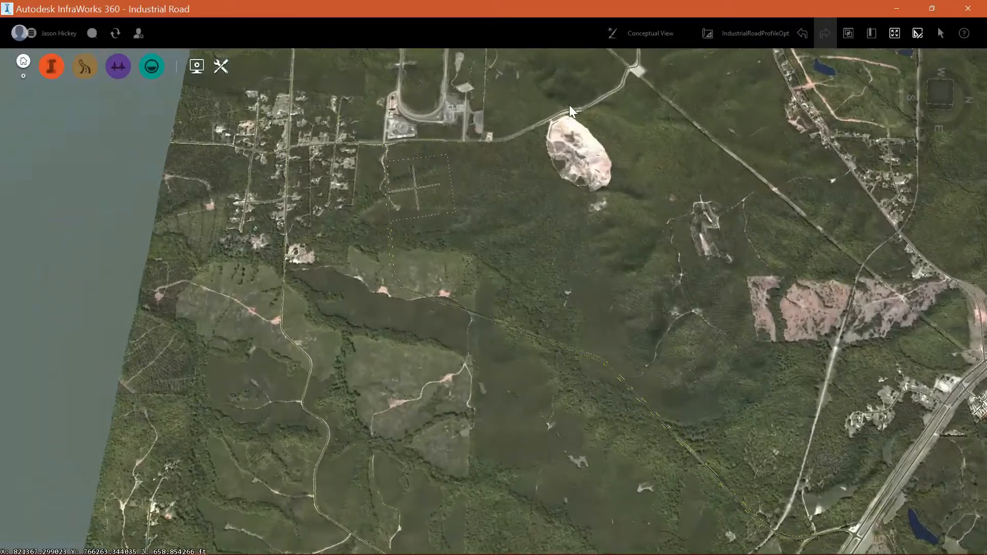
# Step: Start the drainage Quantities measurement from the expanded analysis tool group
pyautogui.click(151, 66)
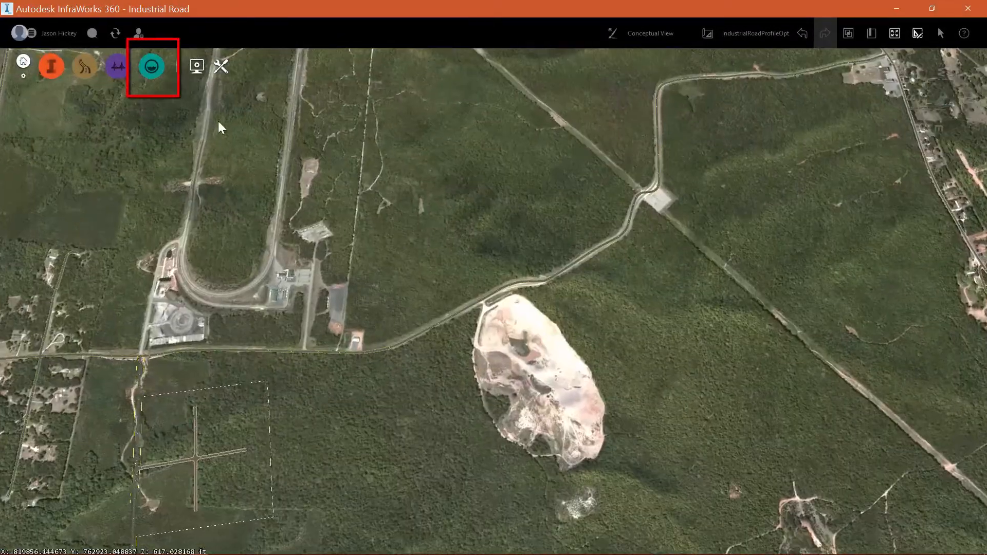
pyautogui.click(150, 67)
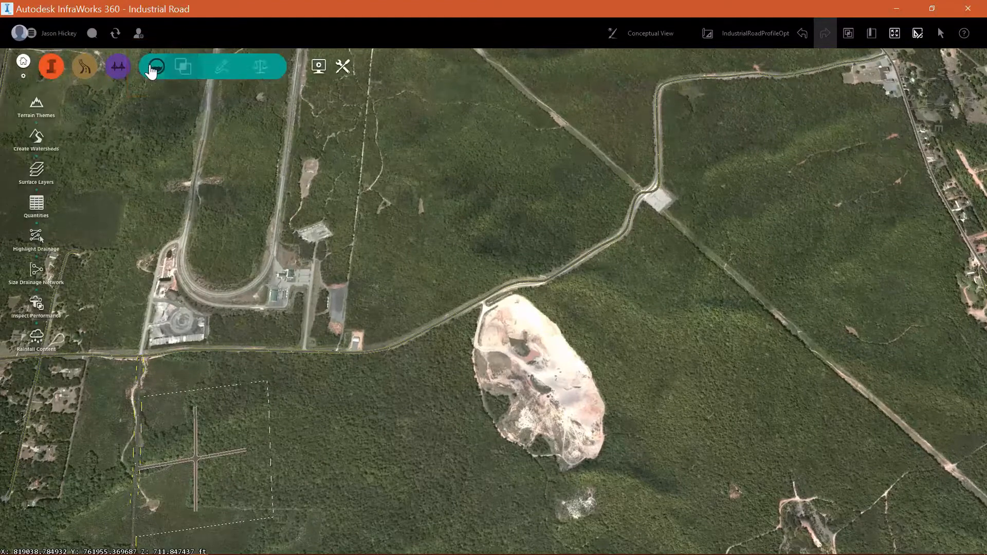
pyautogui.moveTo(36, 205)
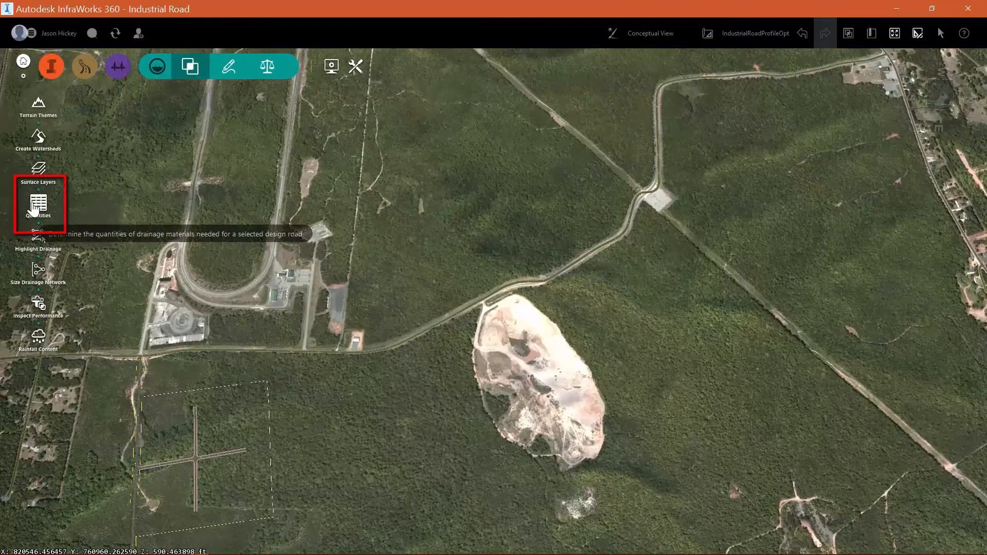
pyautogui.click(37, 204)
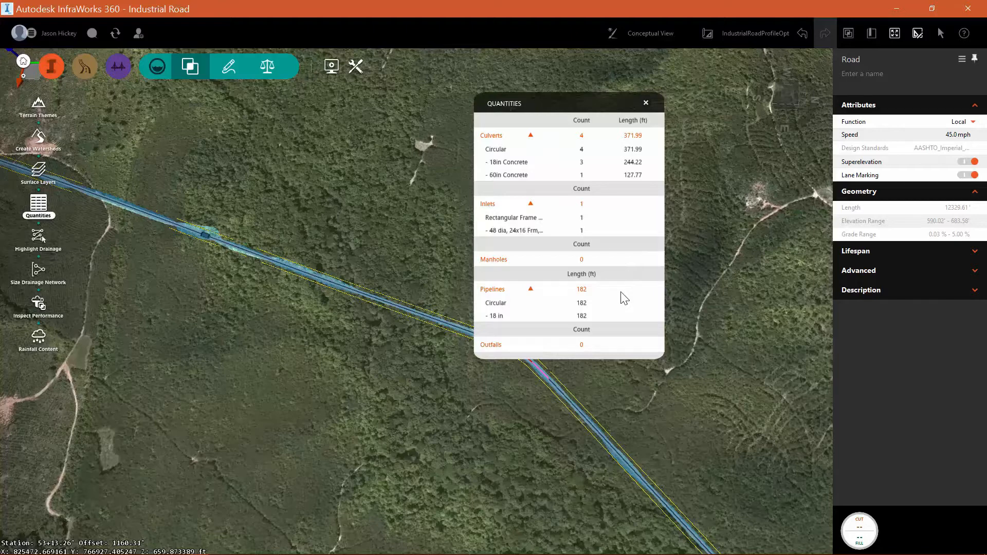
pyautogui.moveTo(513, 217)
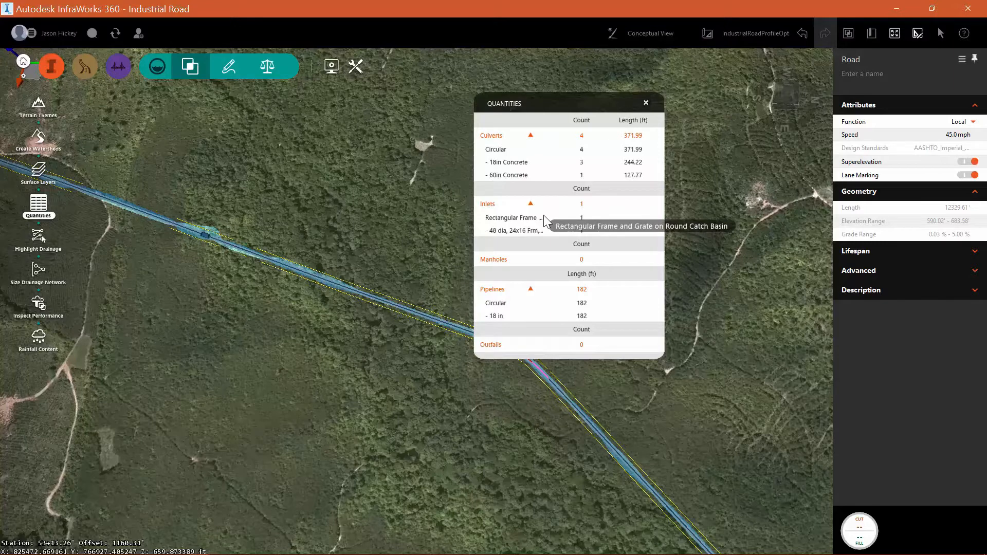
pyautogui.moveTo(550, 101)
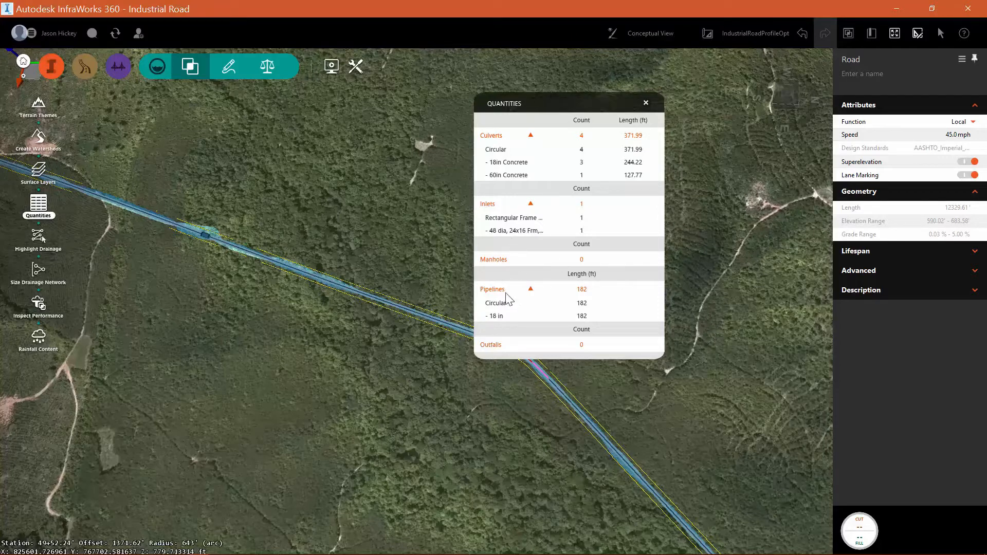
pyautogui.moveTo(493, 231)
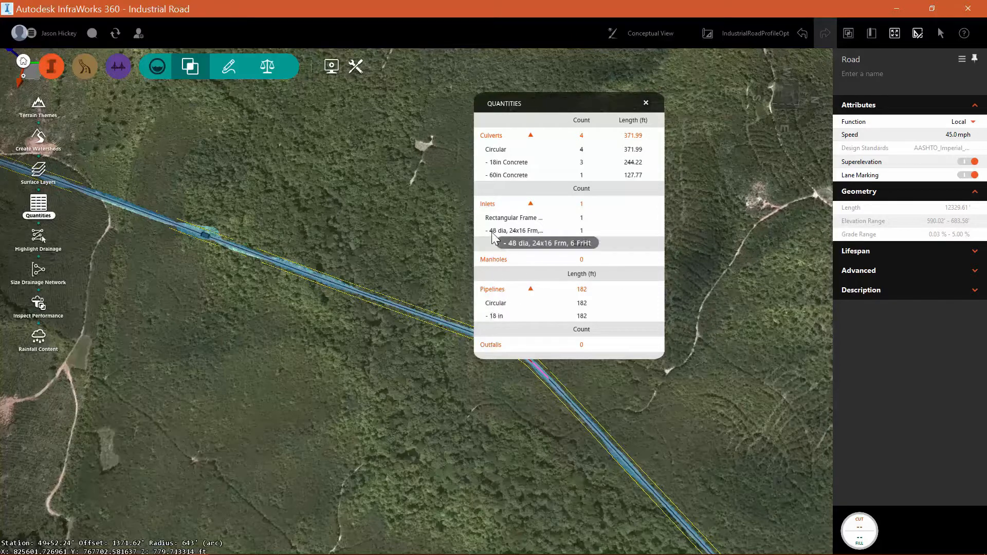
pyautogui.moveTo(535, 208)
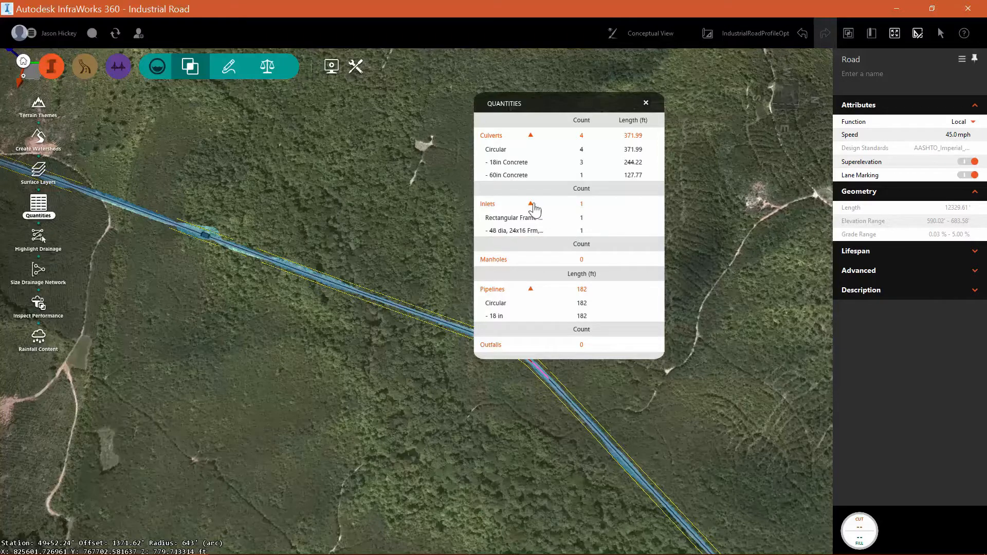
# Step: Collapse the Inlets group so only its total count of one shows
pyautogui.click(530, 204)
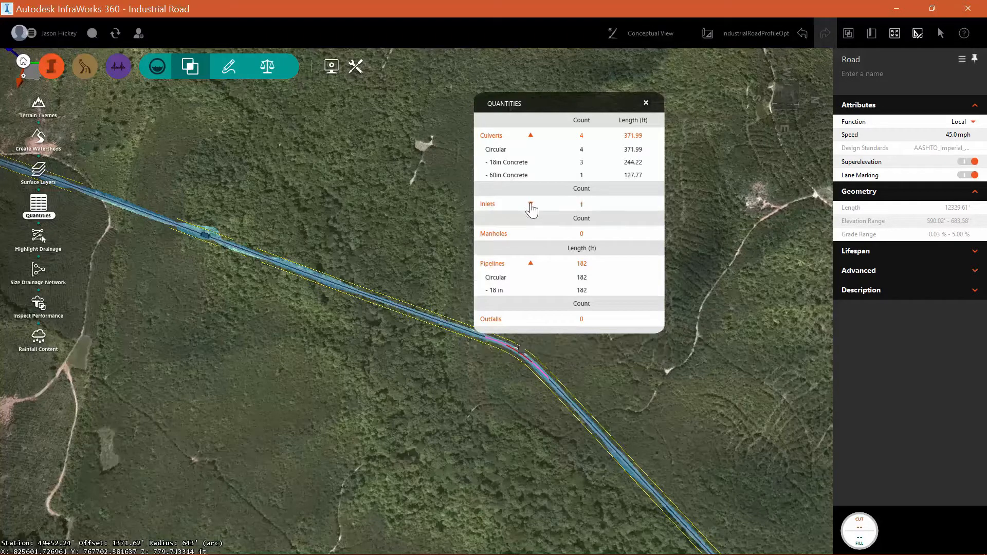
# Step: Close the drainage quantities summary, leaving the road on the aerial map
pyautogui.click(644, 102)
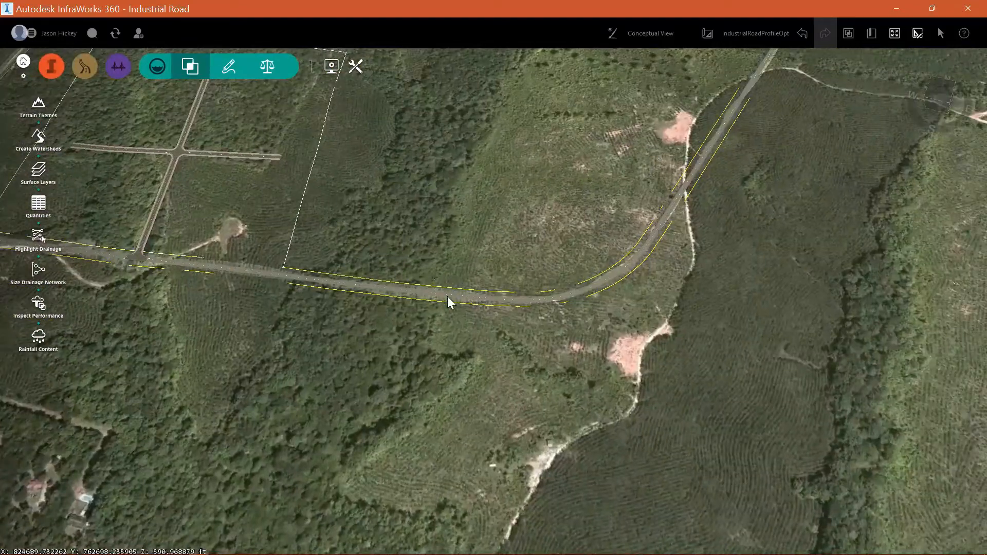
# Step: Select the road and confirm Earthwork Setting to get 70328.40 cut and 73547.08 fill
pyautogui.click(460, 299)
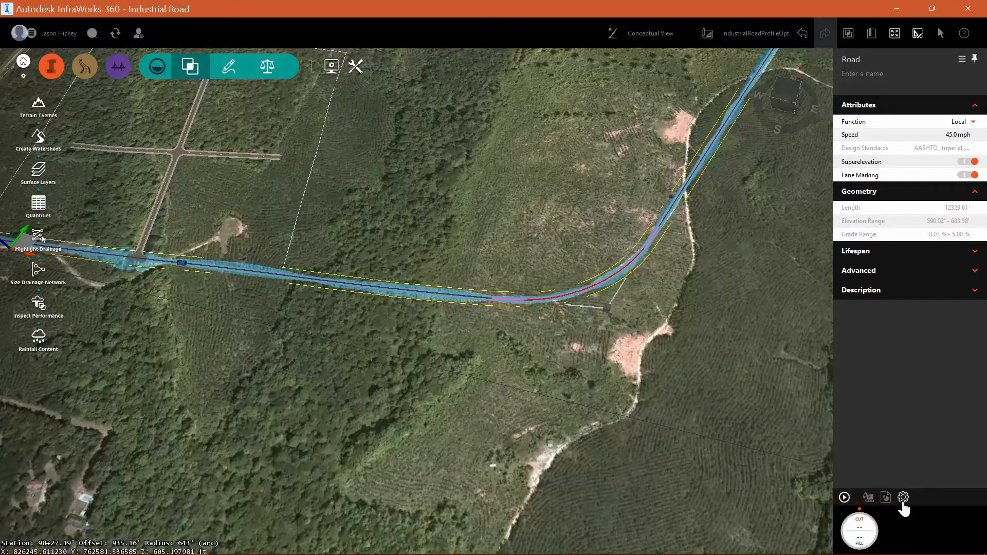
pyautogui.click(903, 497)
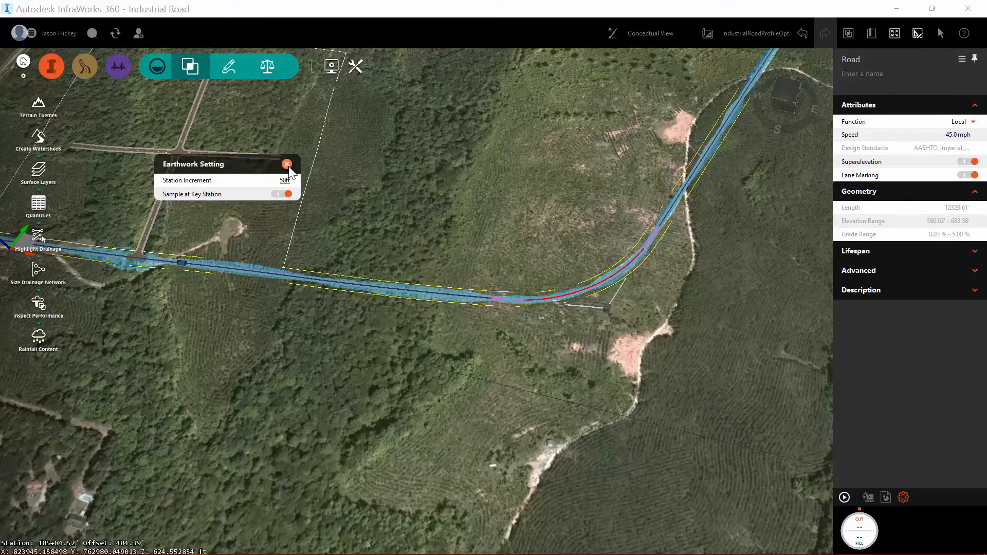
pyautogui.click(286, 164)
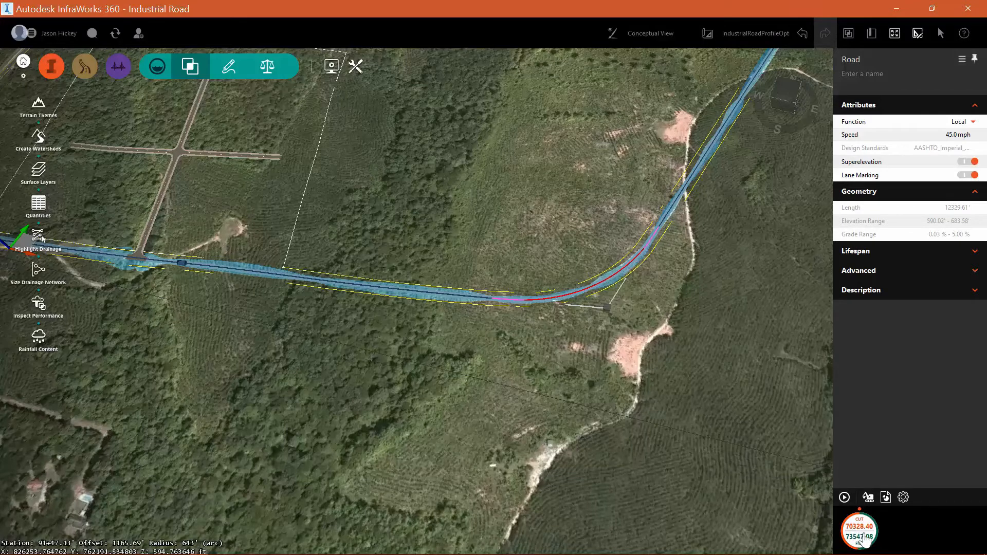
pyautogui.moveTo(867, 511)
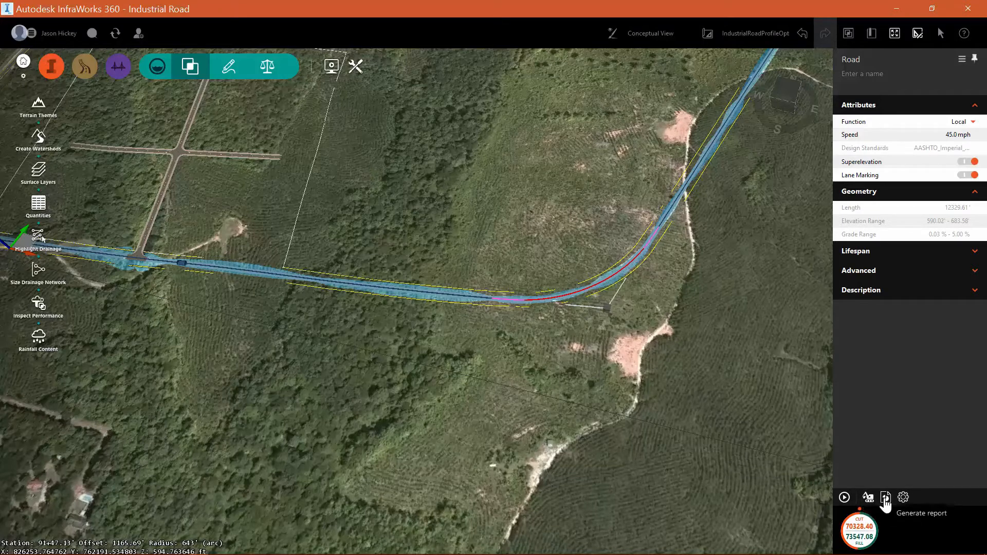
# Step: Review the Earthwork Quantities totals and save the report as the .csv file, opening it in Notepad
pyautogui.click(867, 497)
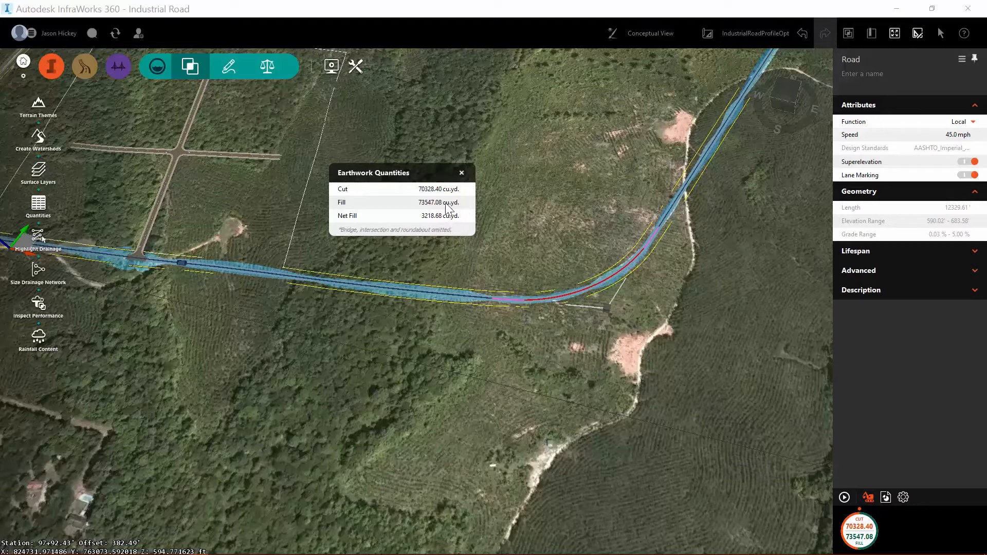
pyautogui.click(462, 173)
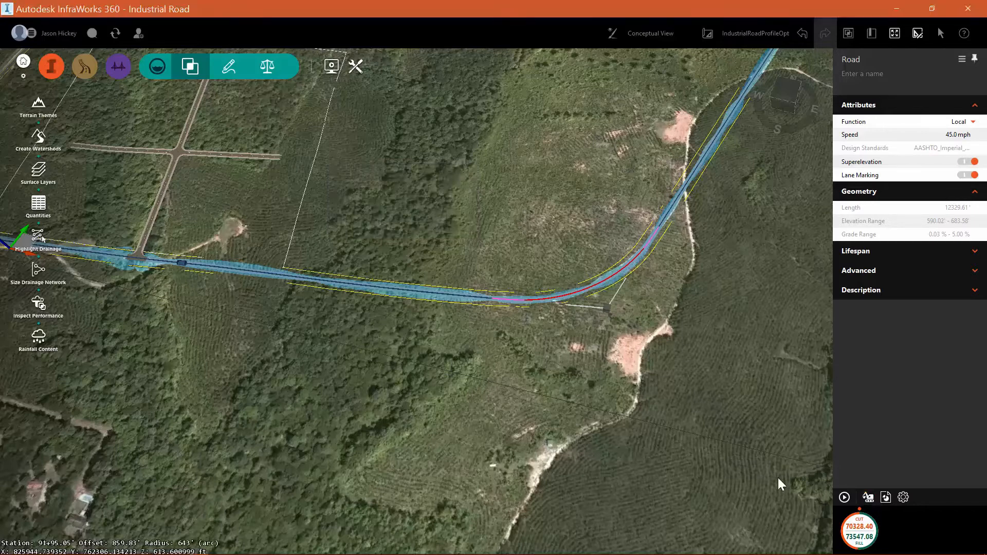
pyautogui.moveTo(885, 497)
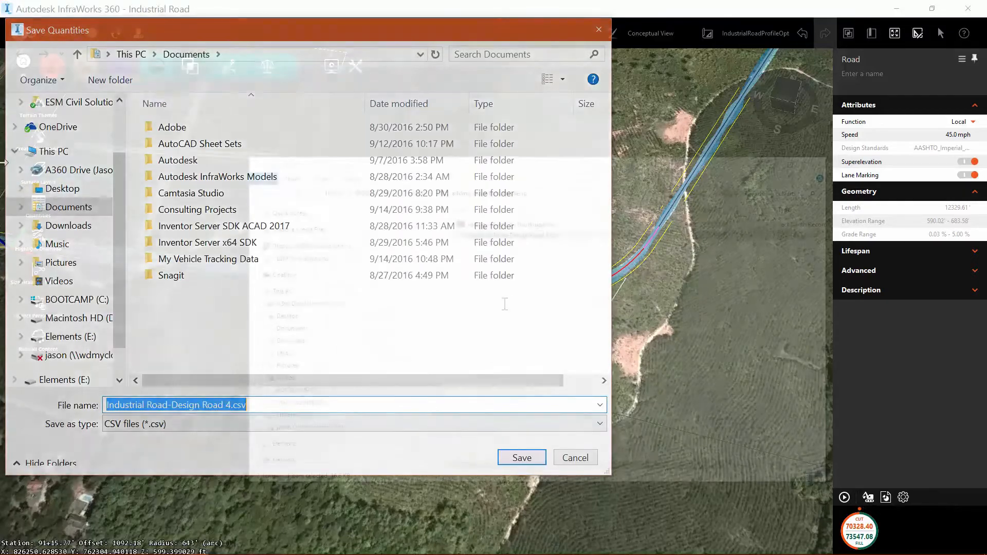
pyautogui.click(521, 457)
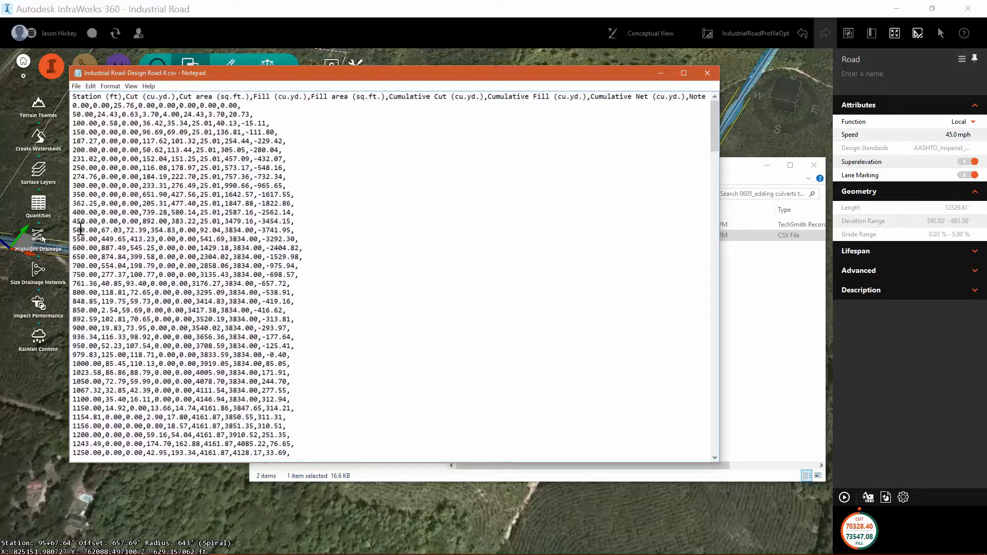
pyautogui.scroll(-3)
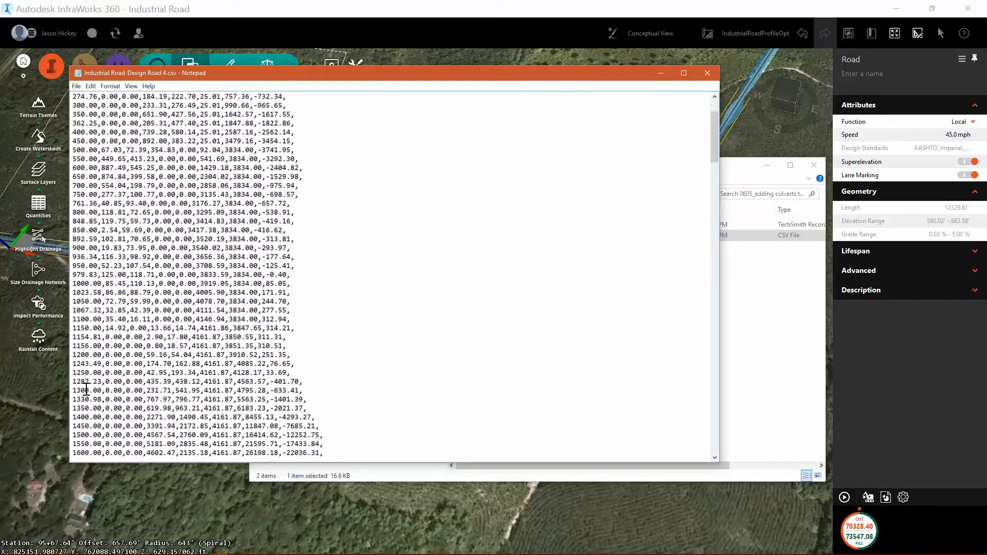
pyautogui.scroll(-3)
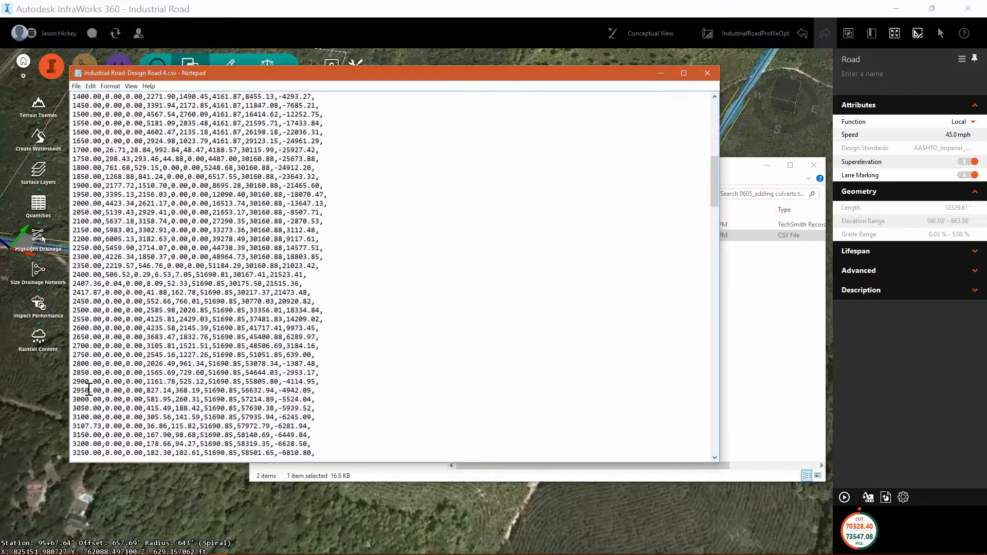
pyautogui.scroll(-3)
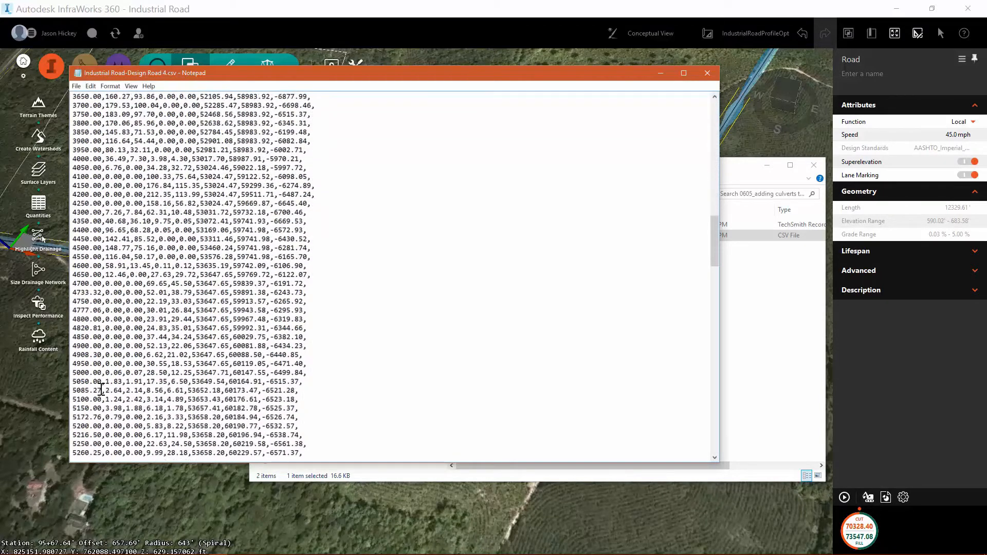
pyautogui.scroll(-3)
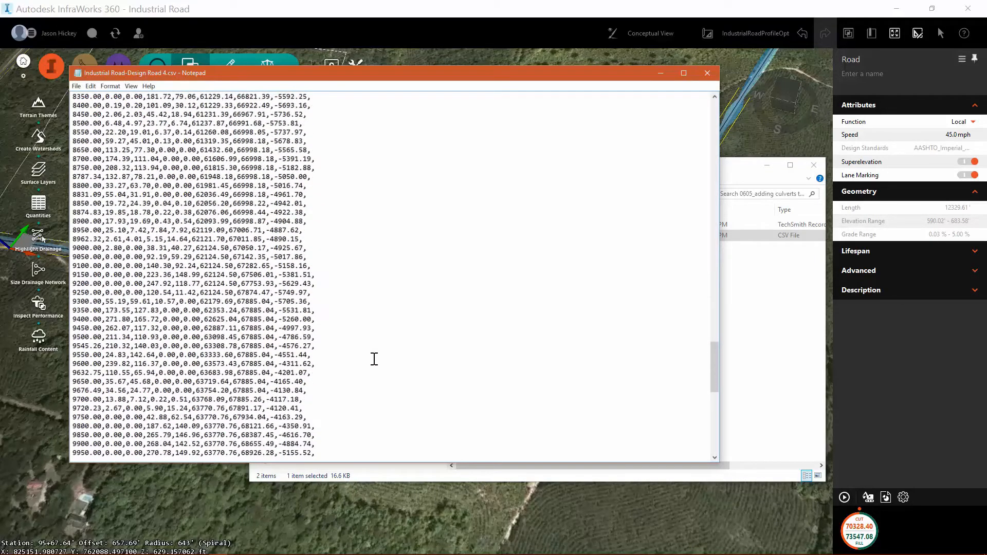
pyautogui.scroll(-3)
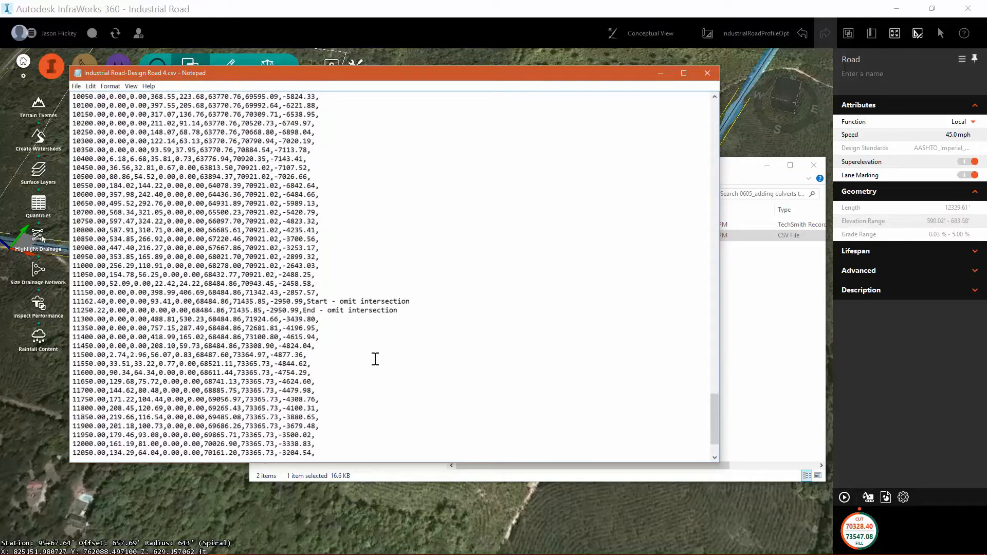
pyautogui.scroll(-3)
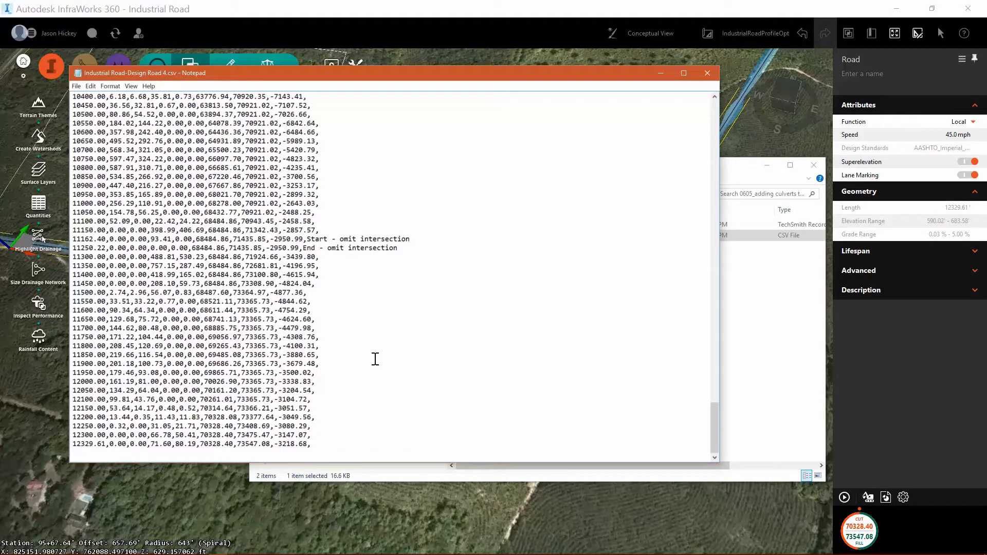